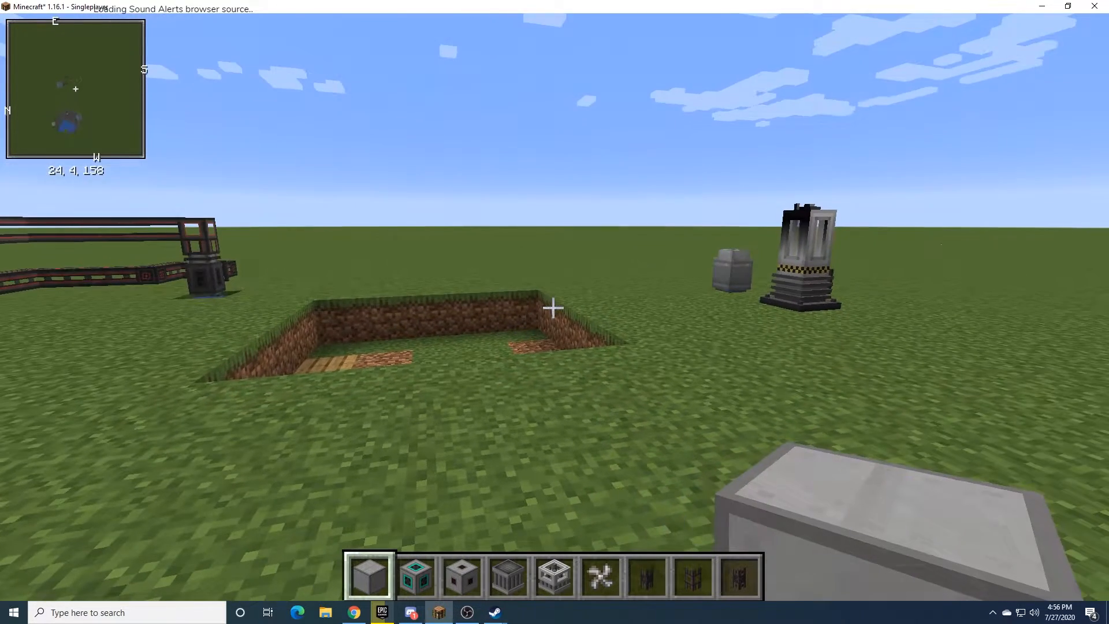
mouse_move(555, 308)
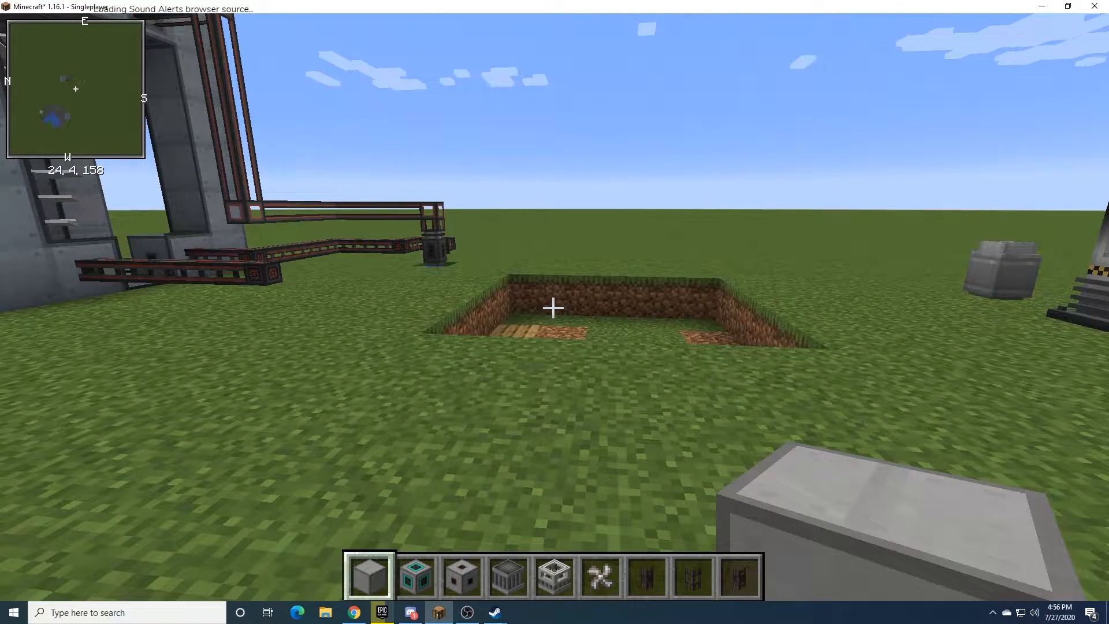
Show Fission Reactor Casing, Fuel Assembly and Logic Adapter in the creative item list
key("e")
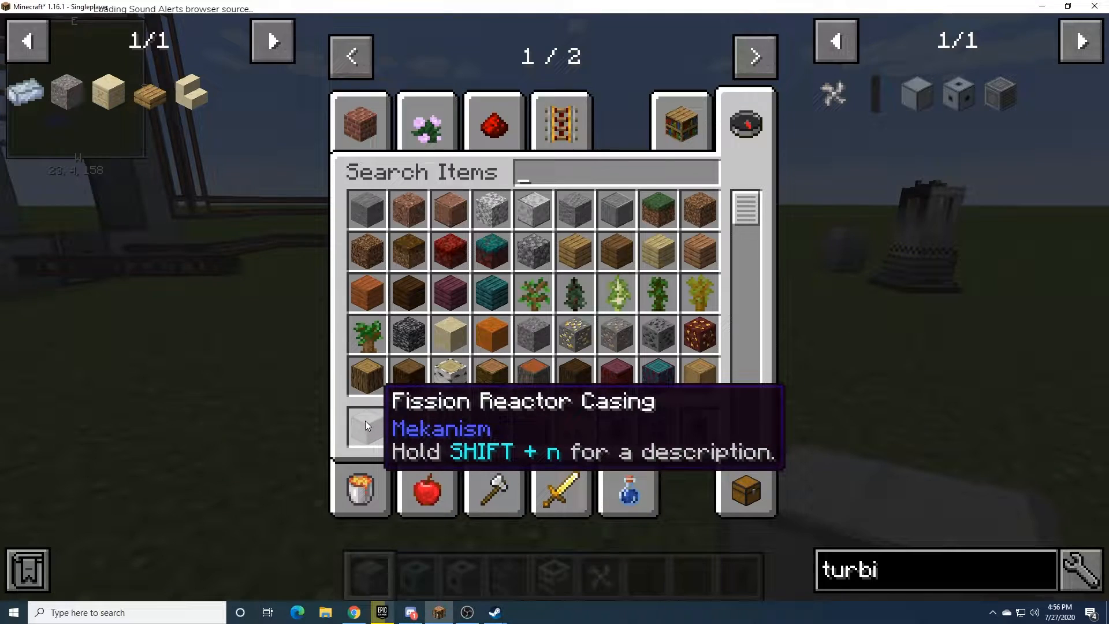
mouse_move(409, 428)
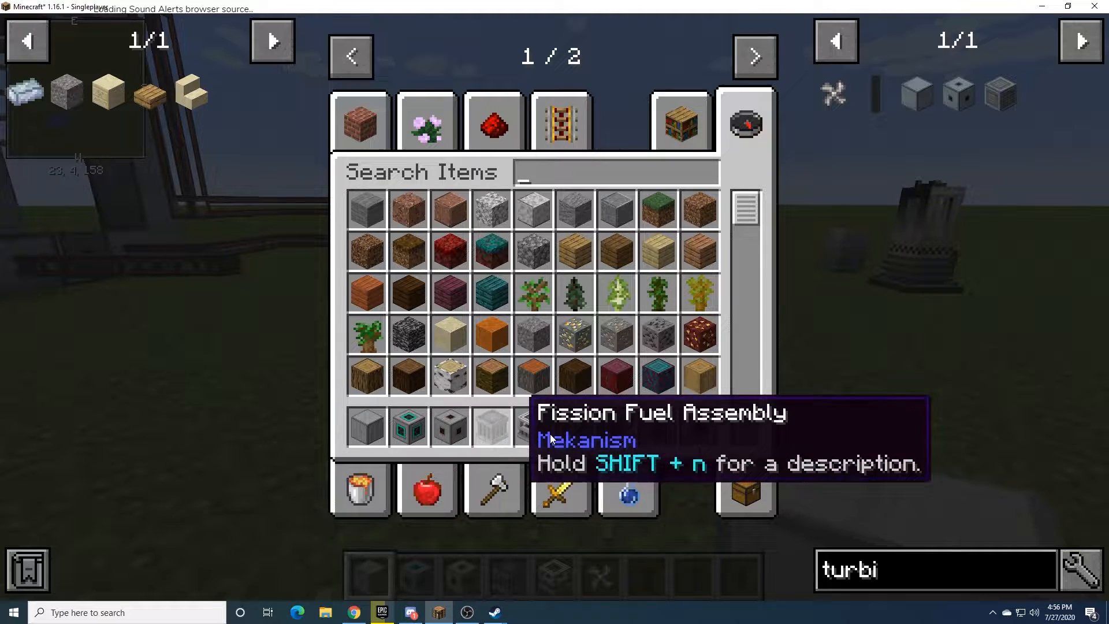
mouse_move(576, 429)
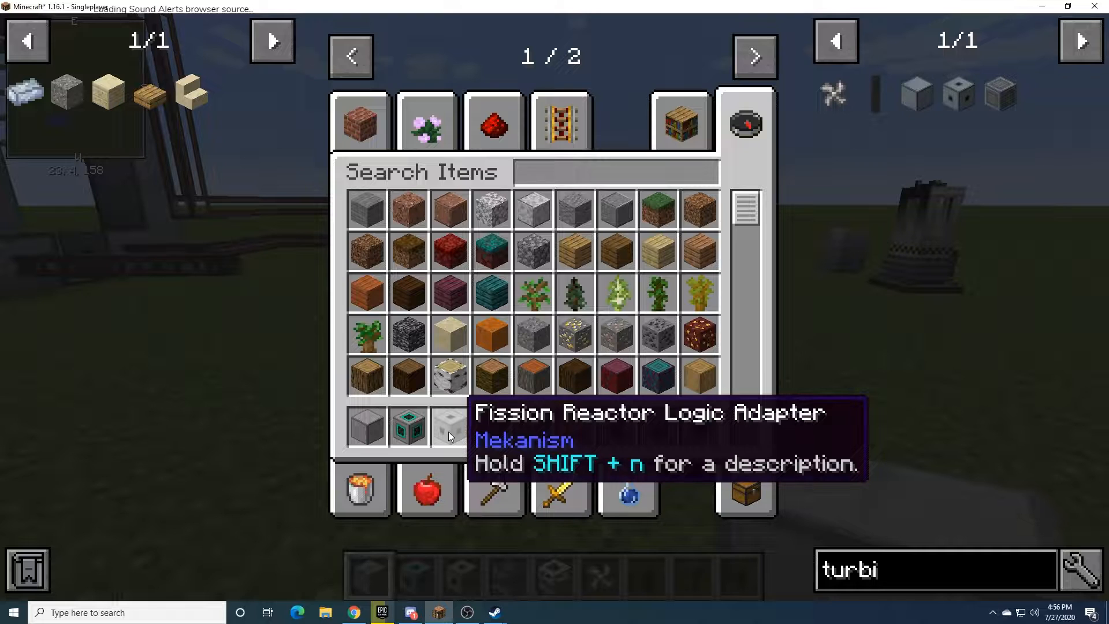
left_click(614, 172)
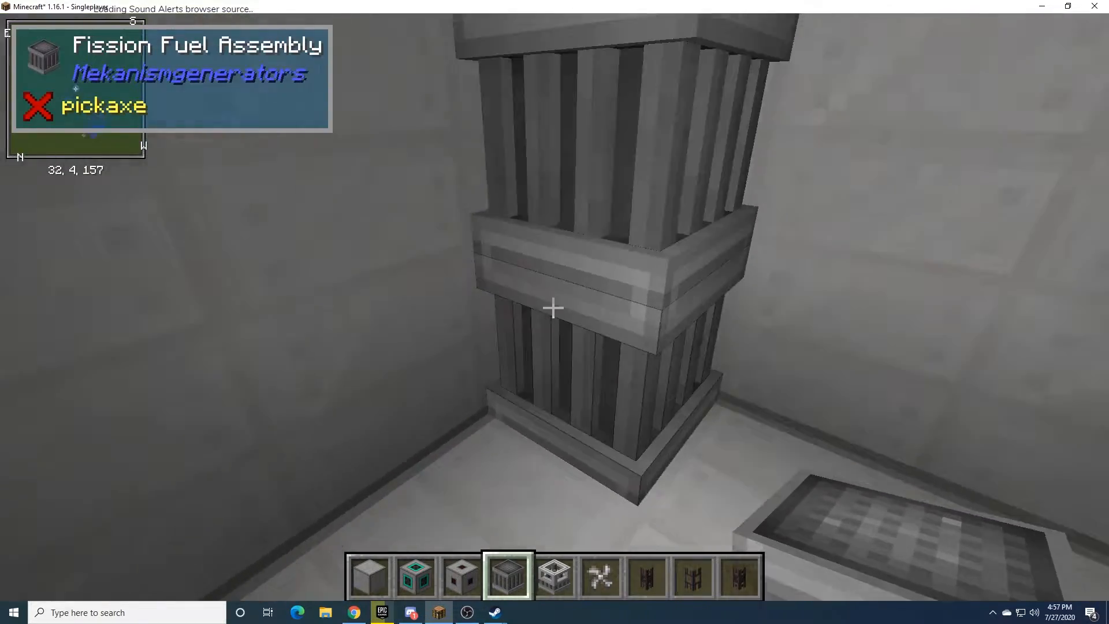
mouse_move(554, 308)
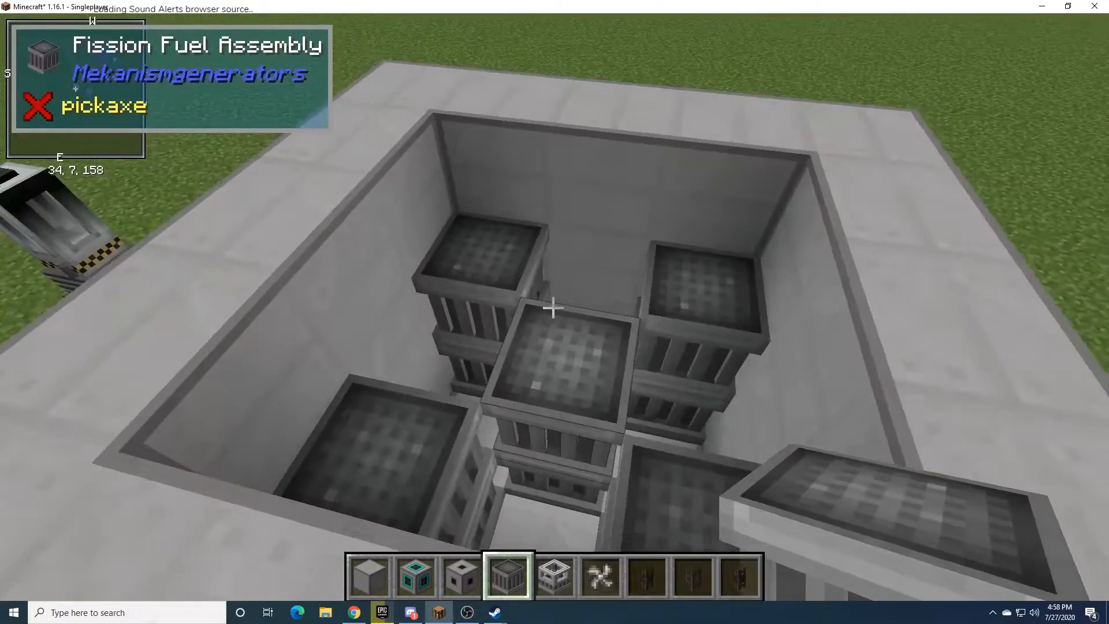
Break two bottom-row casing blocks in the front wall to leave port openings
key("5")
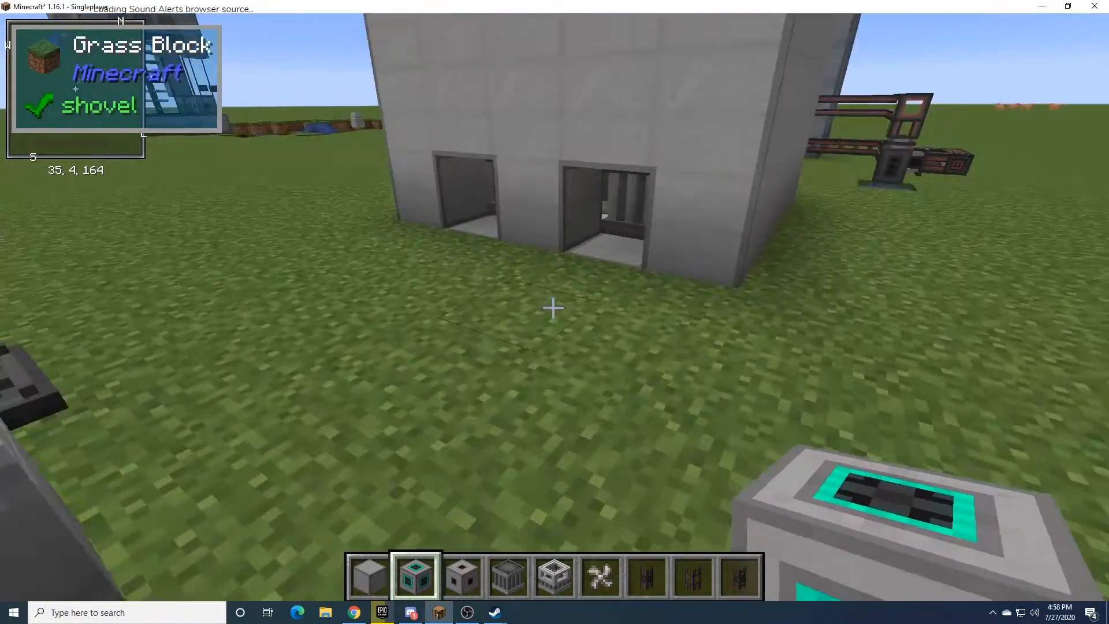
Place a Fission Reactor Port into each of the two front-wall gaps
key("e")
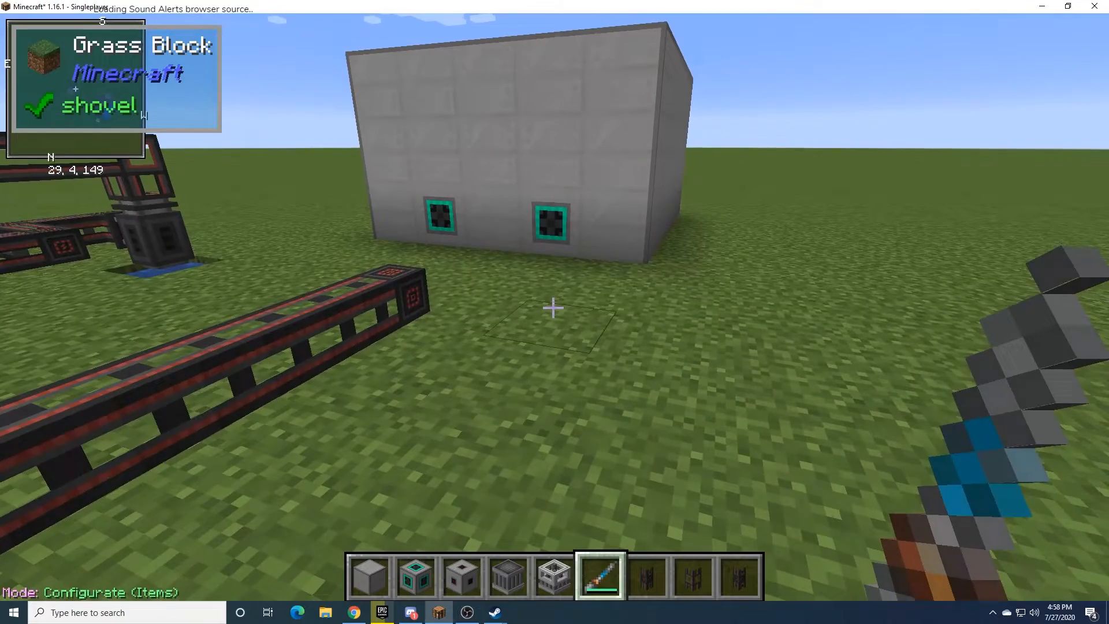
key("w")
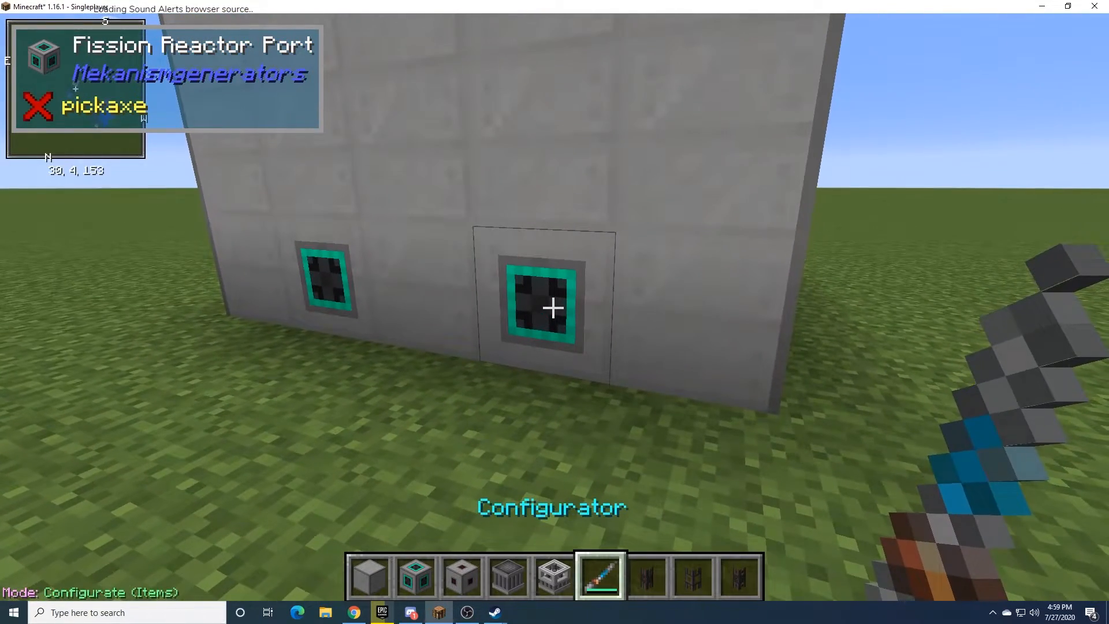
Switch one port's valve mode to output coolant using the Configurator
right_click(552, 307)
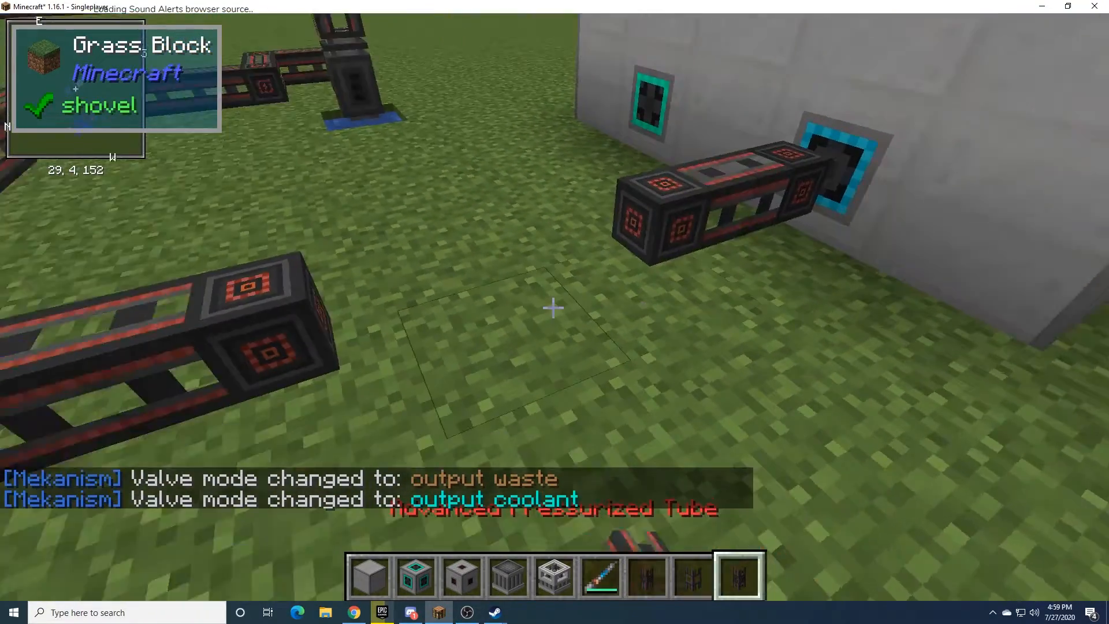
mouse_move(555, 307)
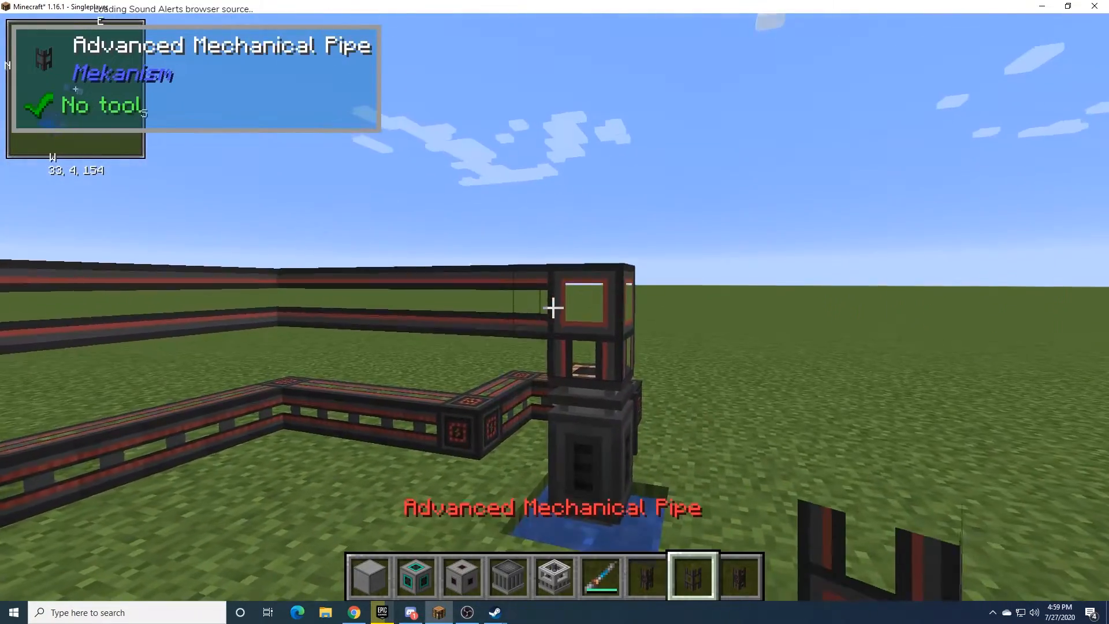
mouse_move(555, 307)
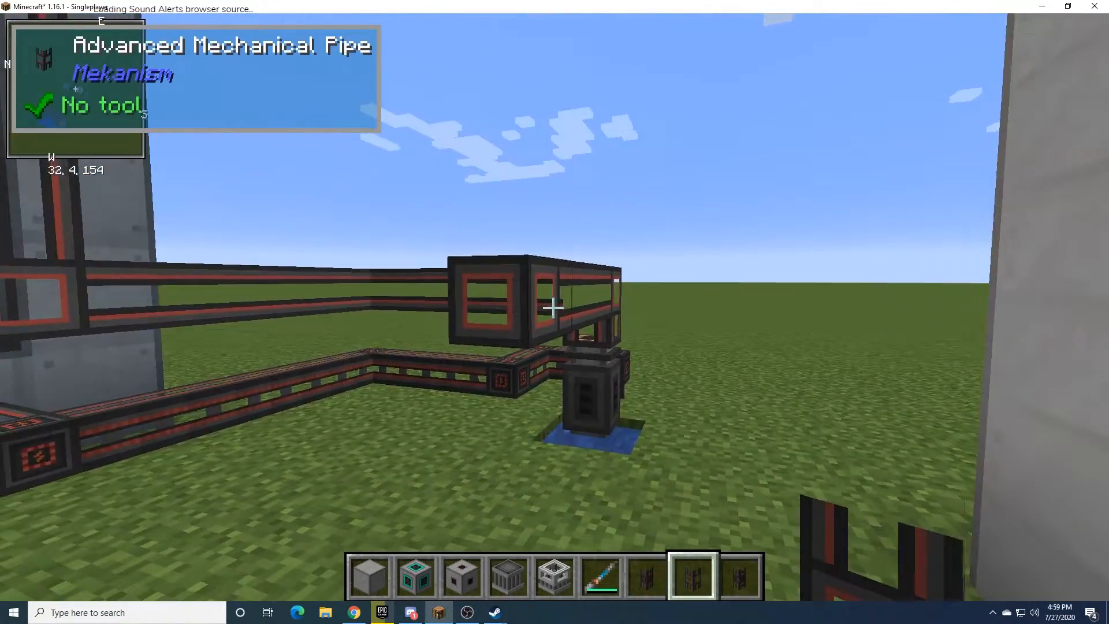
Lay Advanced Mechanical Pipe from the Electric Pump toward the lower reactor port
key("w")
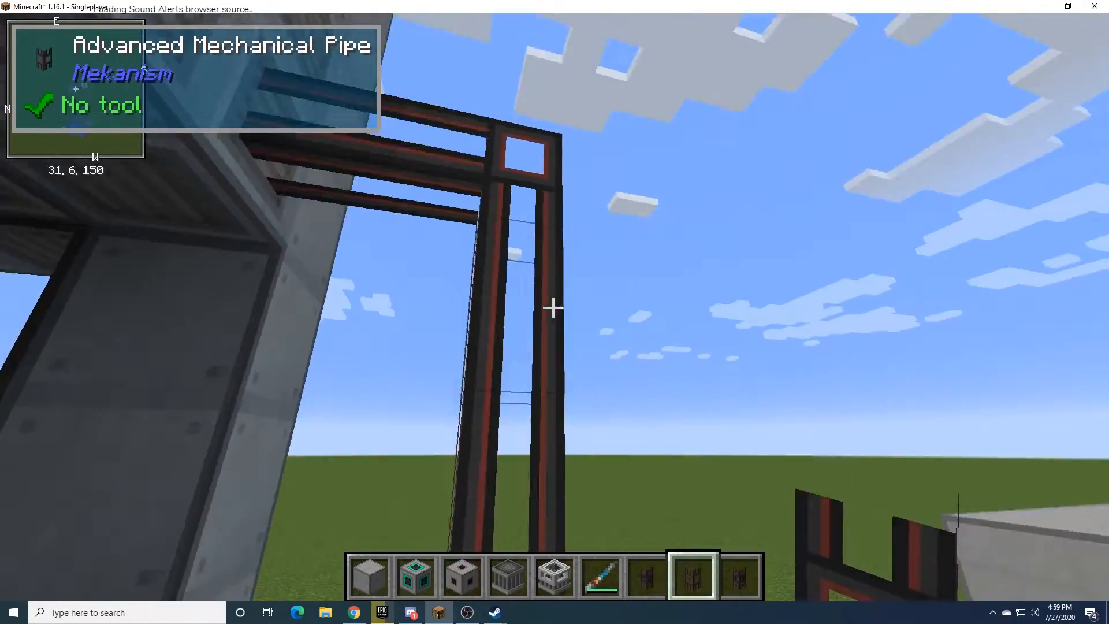
mouse_move(554, 306)
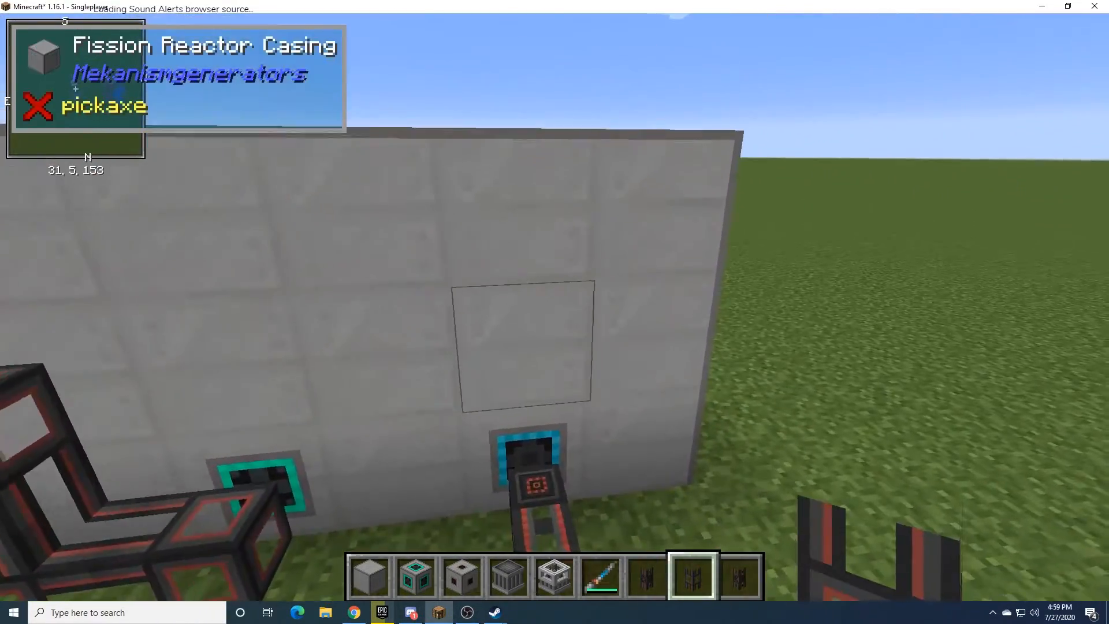
mouse_move(552, 308)
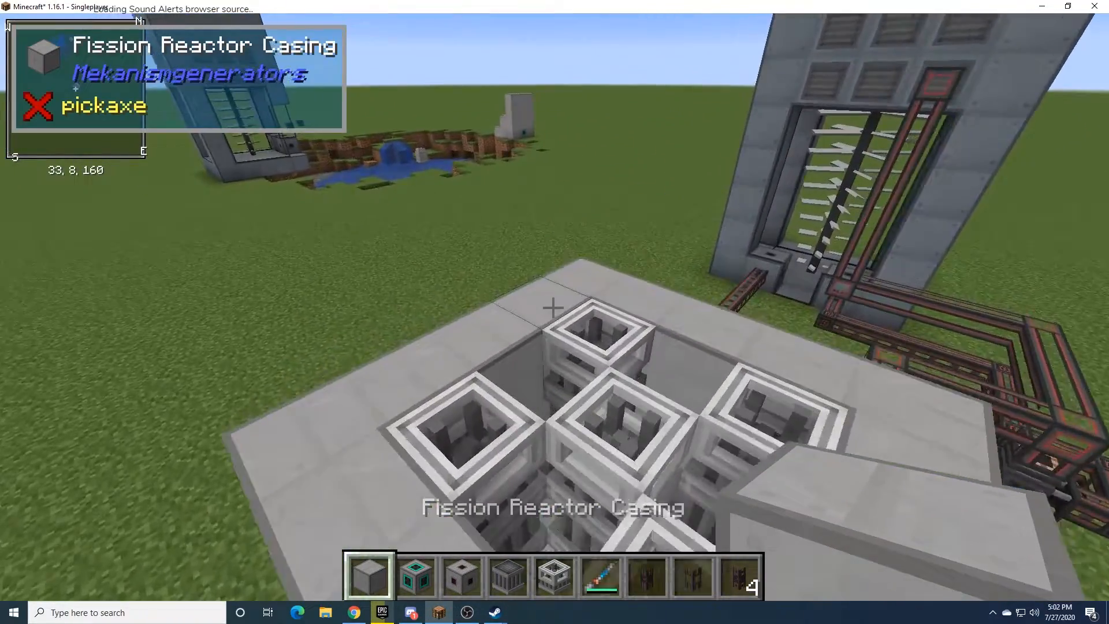
mouse_move(555, 308)
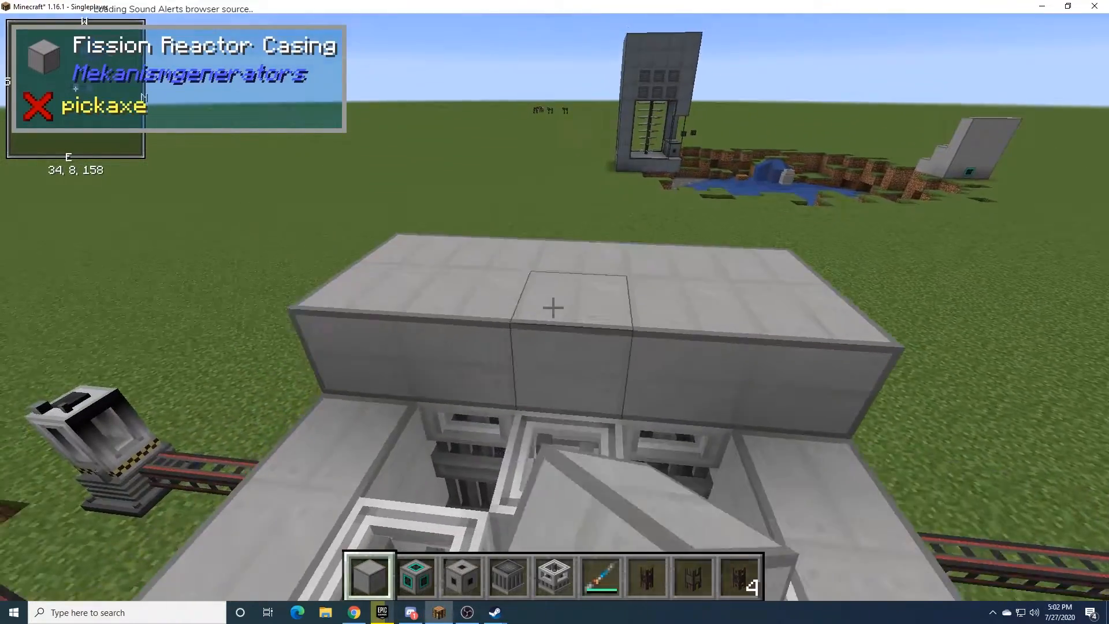
mouse_move(555, 306)
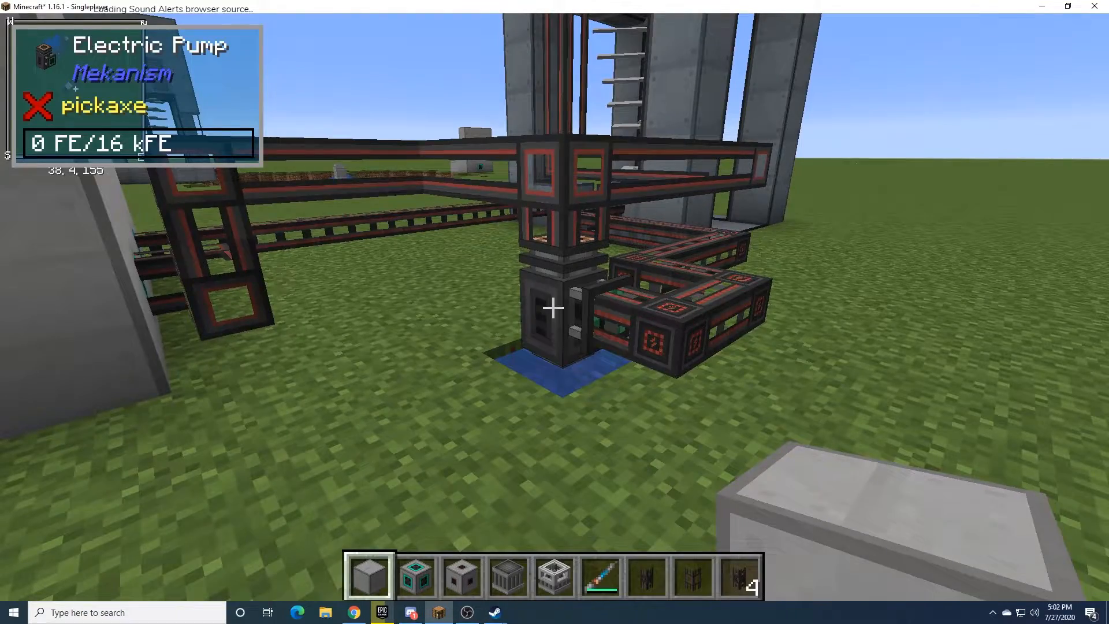
mouse_move(555, 306)
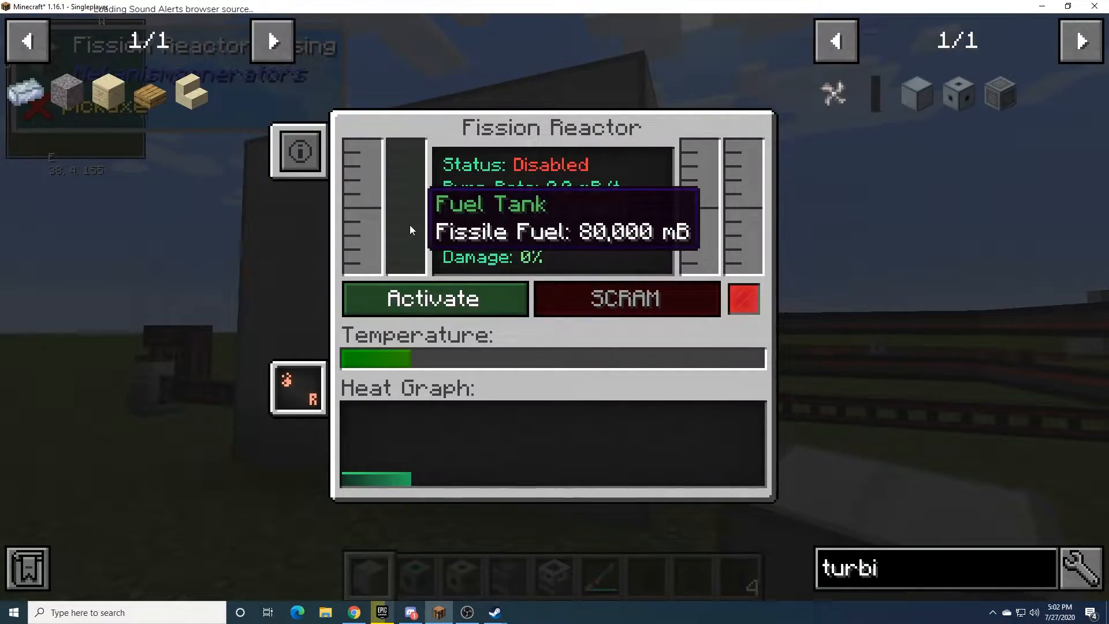
mouse_move(363, 218)
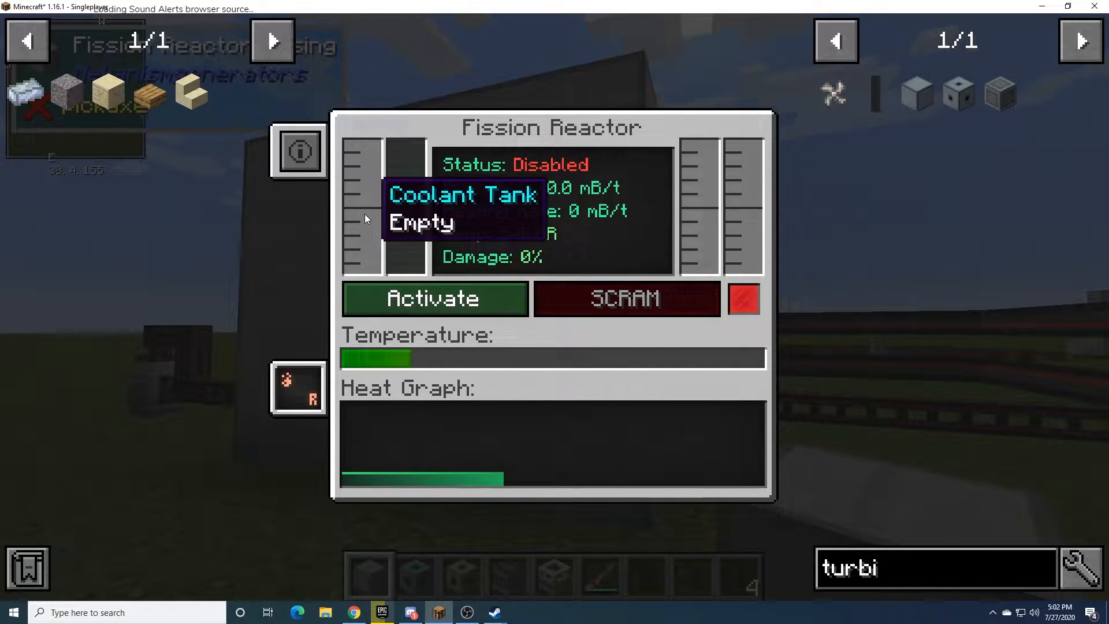
mouse_move(407, 179)
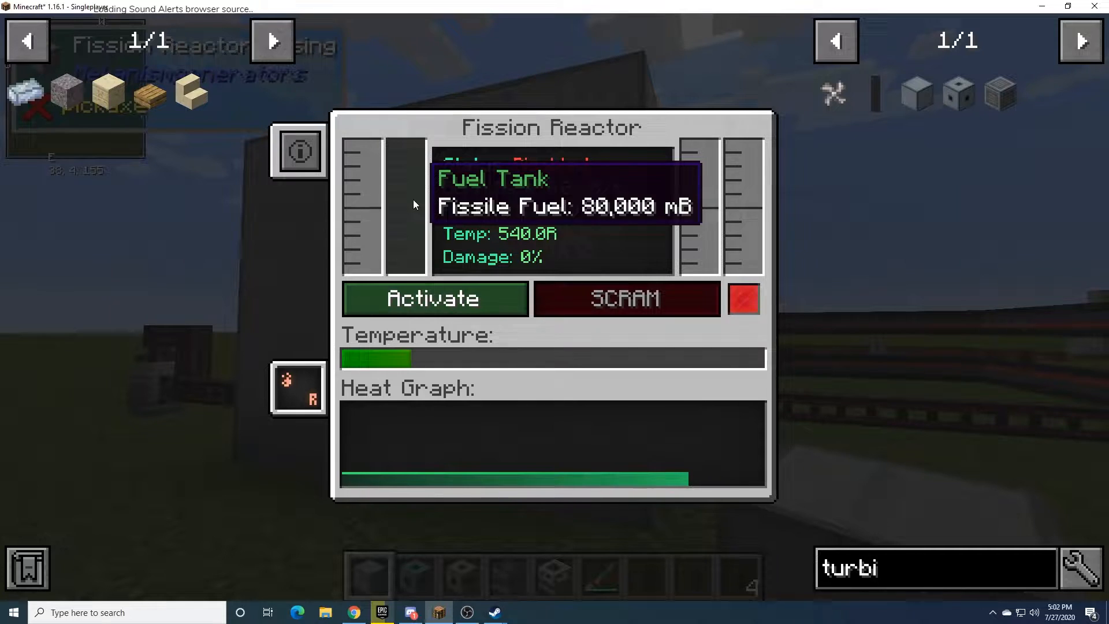
mouse_move(700, 179)
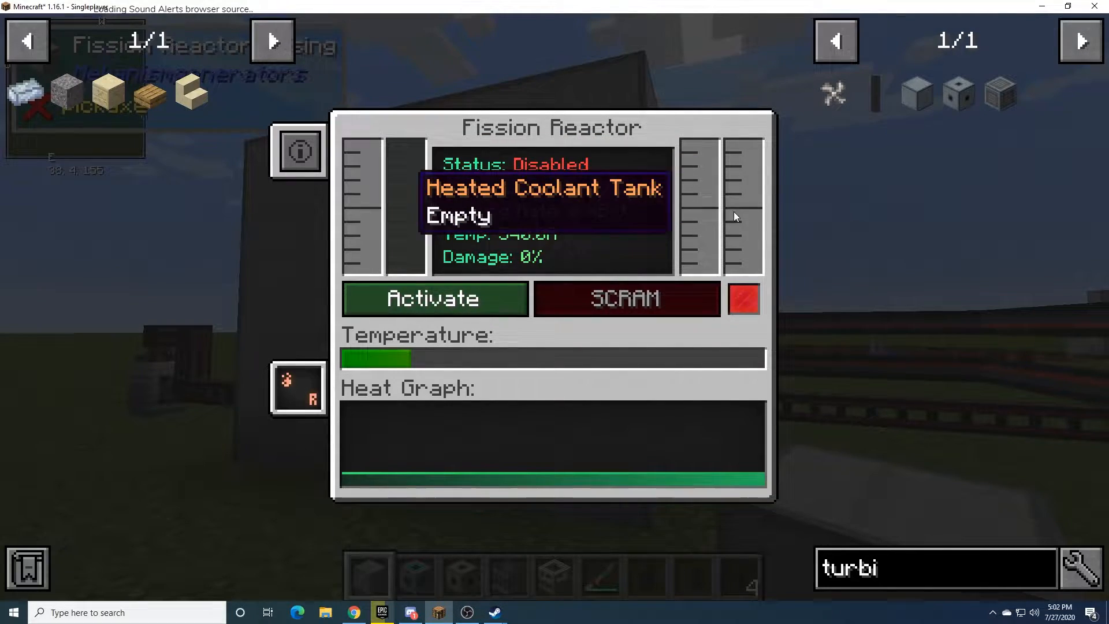
mouse_move(743, 246)
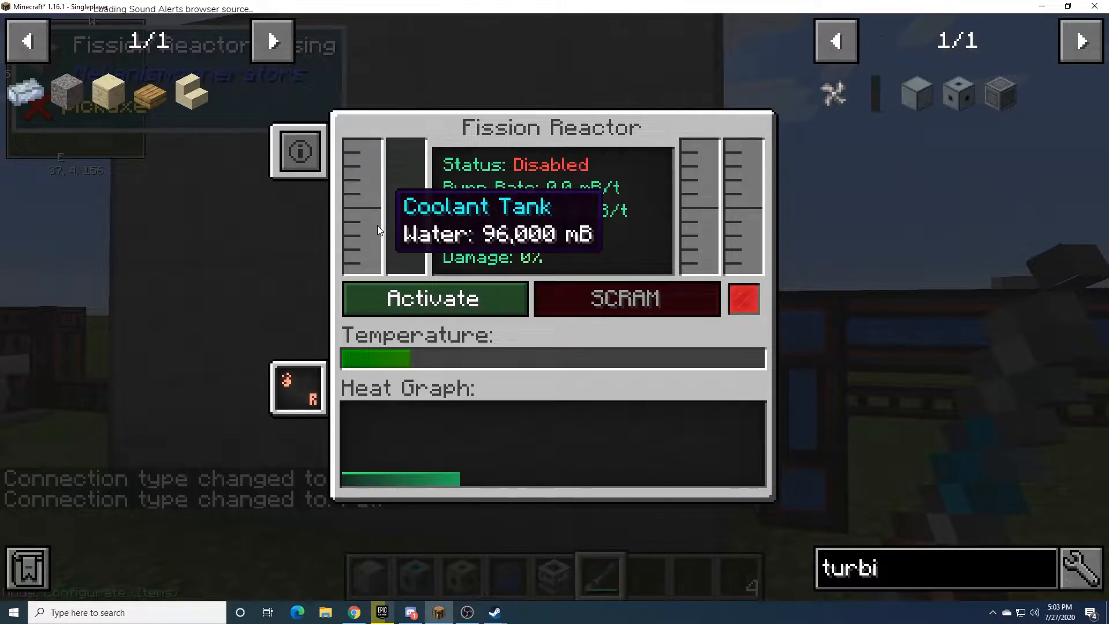
Pump water into the reactor until the coolant tank reads 12,500,000 mB
key("Escape")
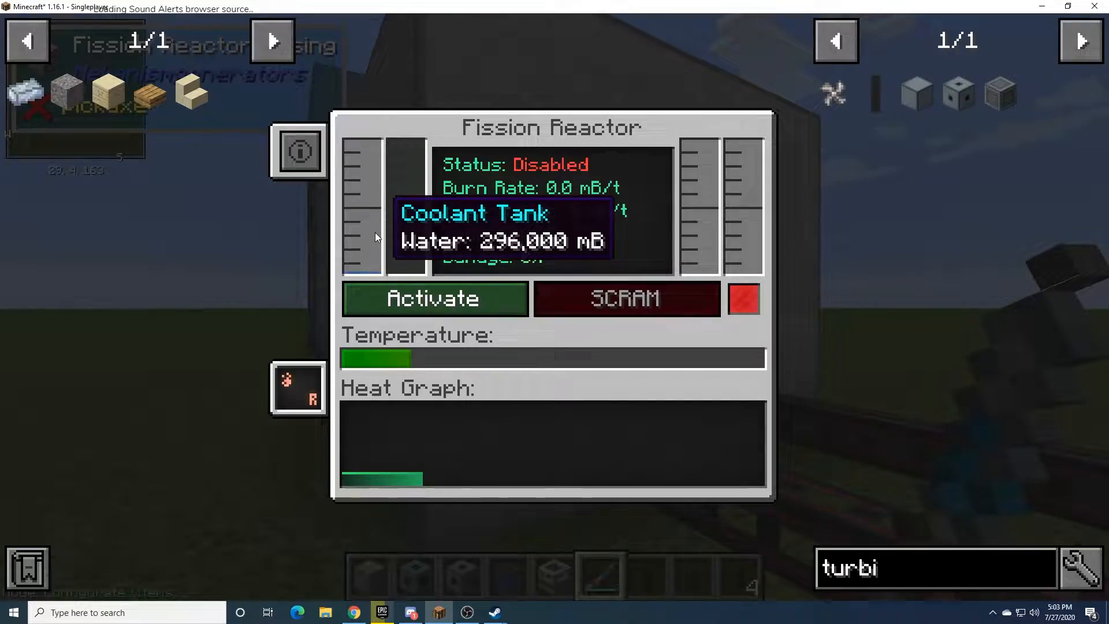
key("Escape")
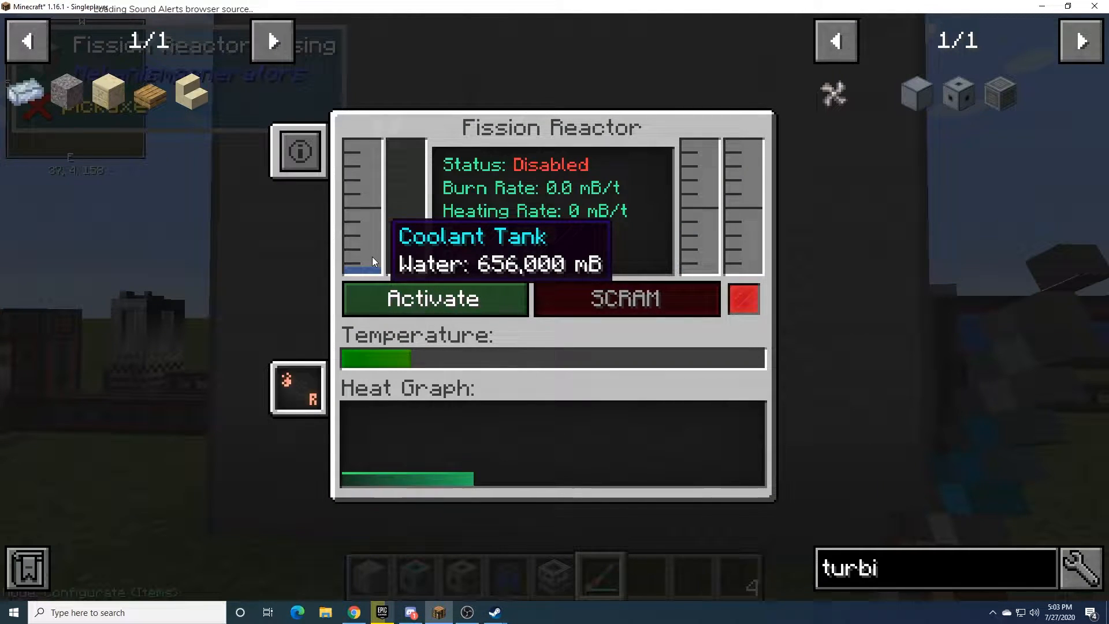
key("Escape")
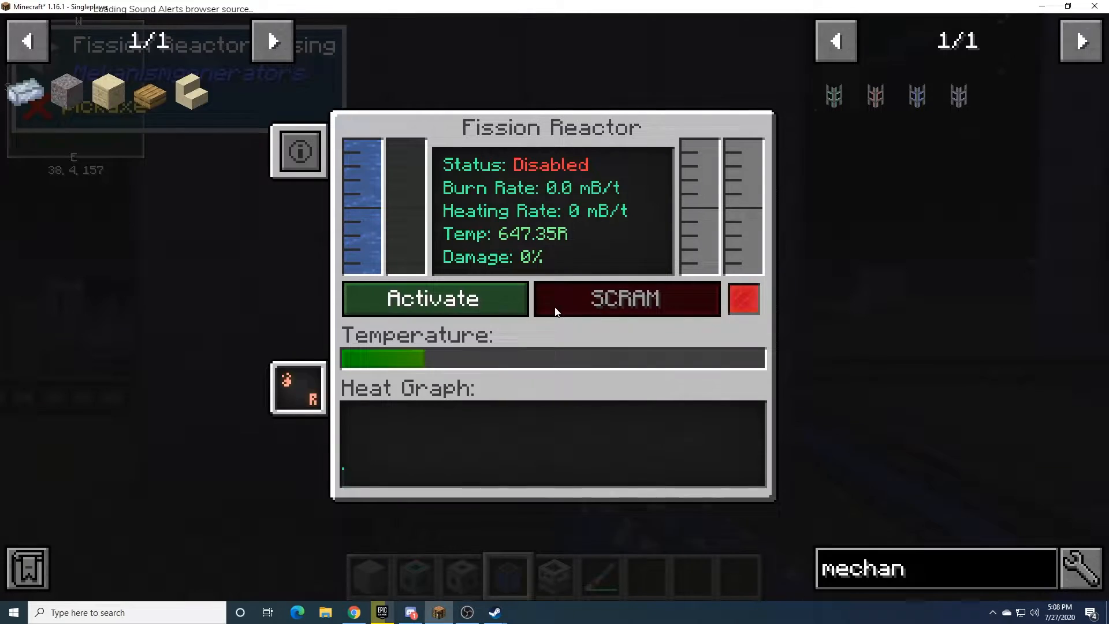
mouse_move(365, 195)
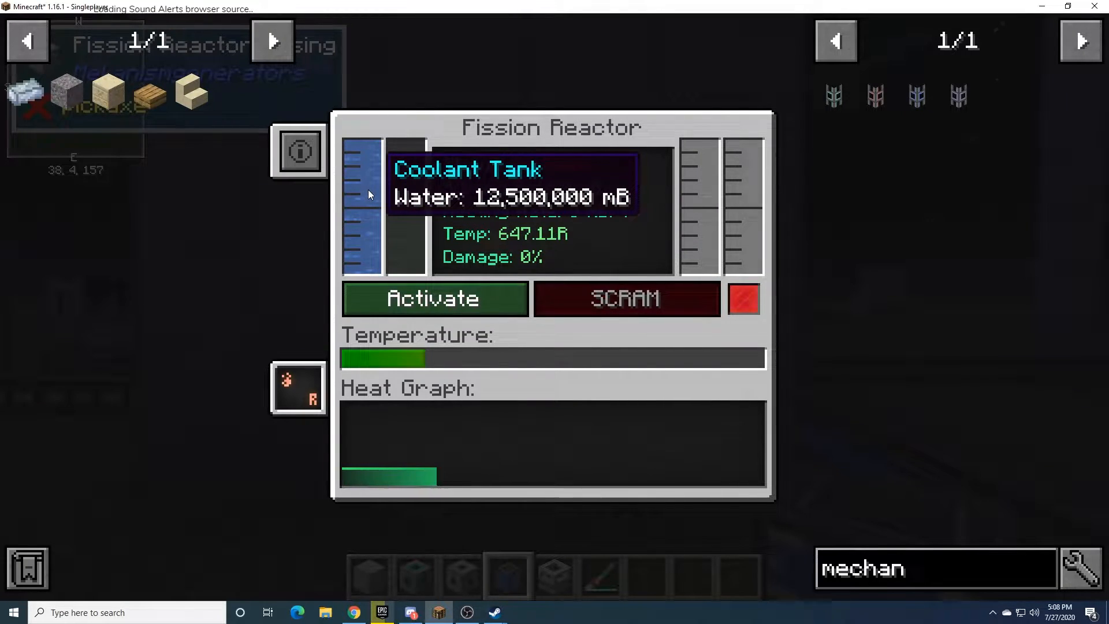
key("Escape")
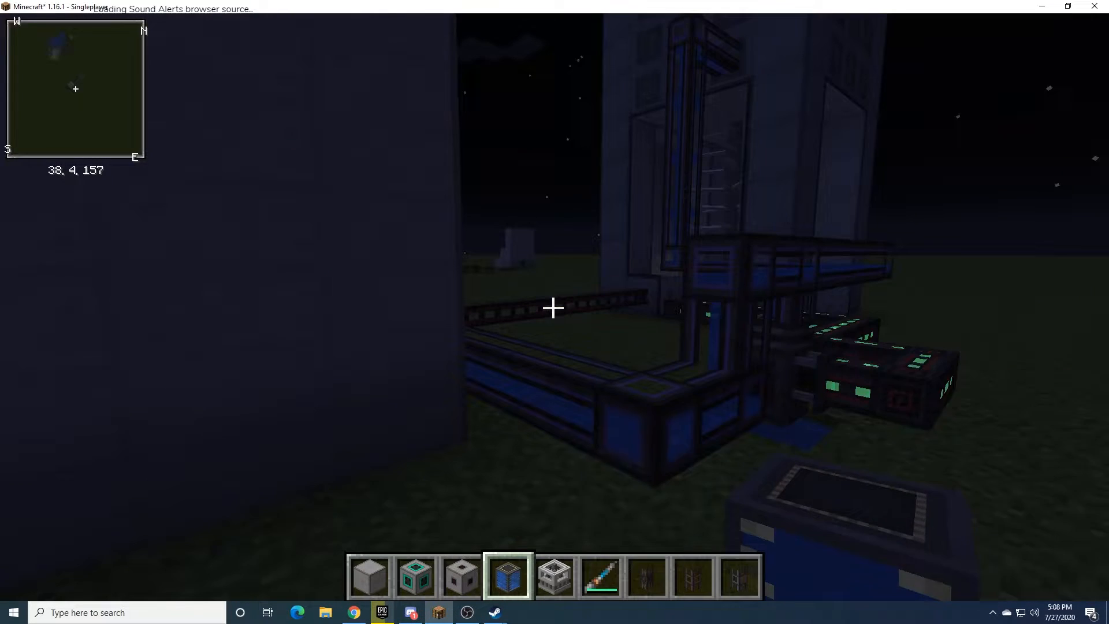
Activate the fission reactor so it runs at a 0.1 mB/t burn rate
key("1")
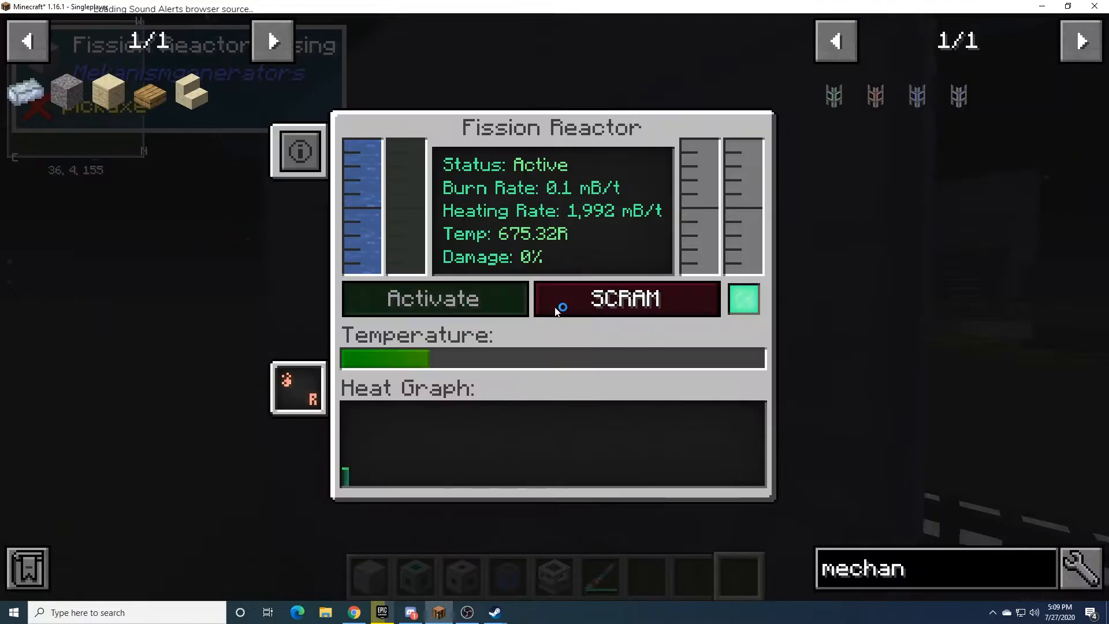
key("Escape")
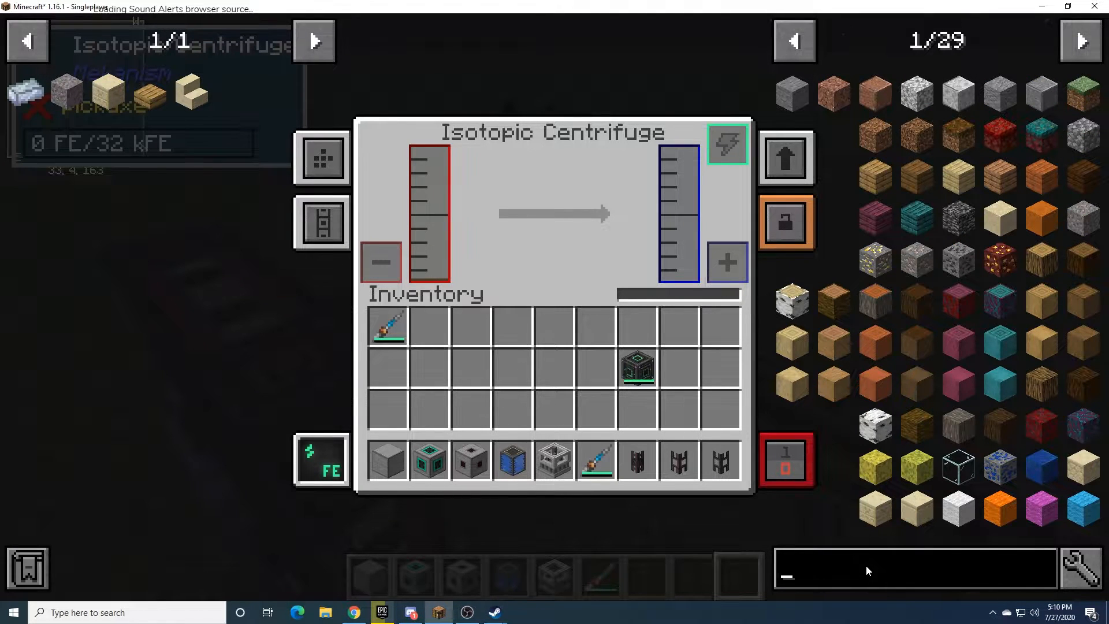
type("meka")
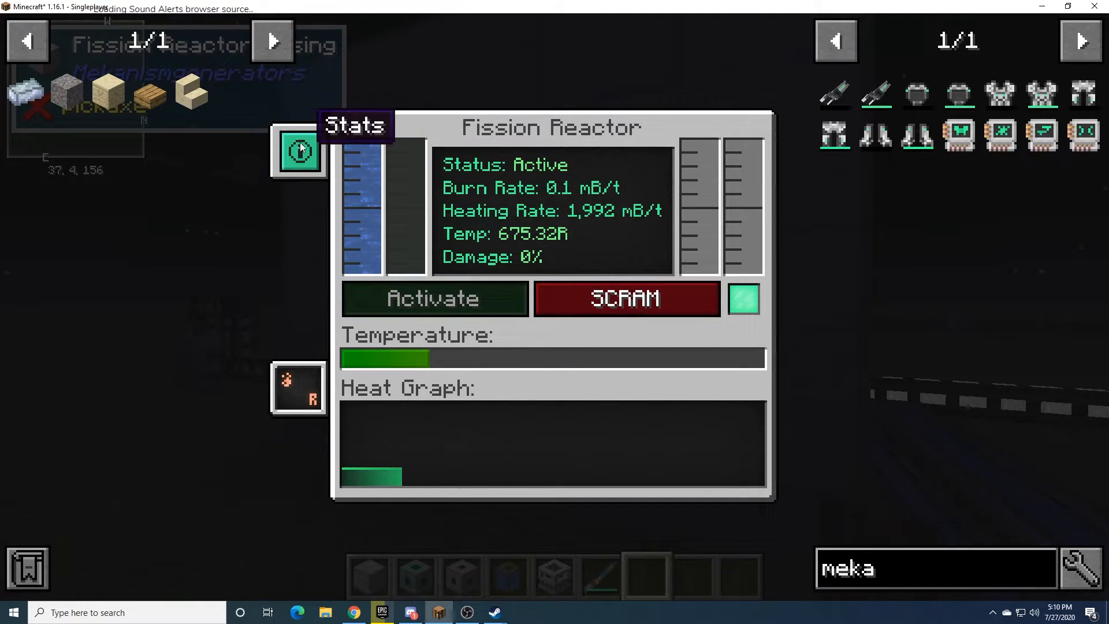
Set the reactor's rate limit to 2 mB/t on the Stats page, then return
left_click(298, 151)
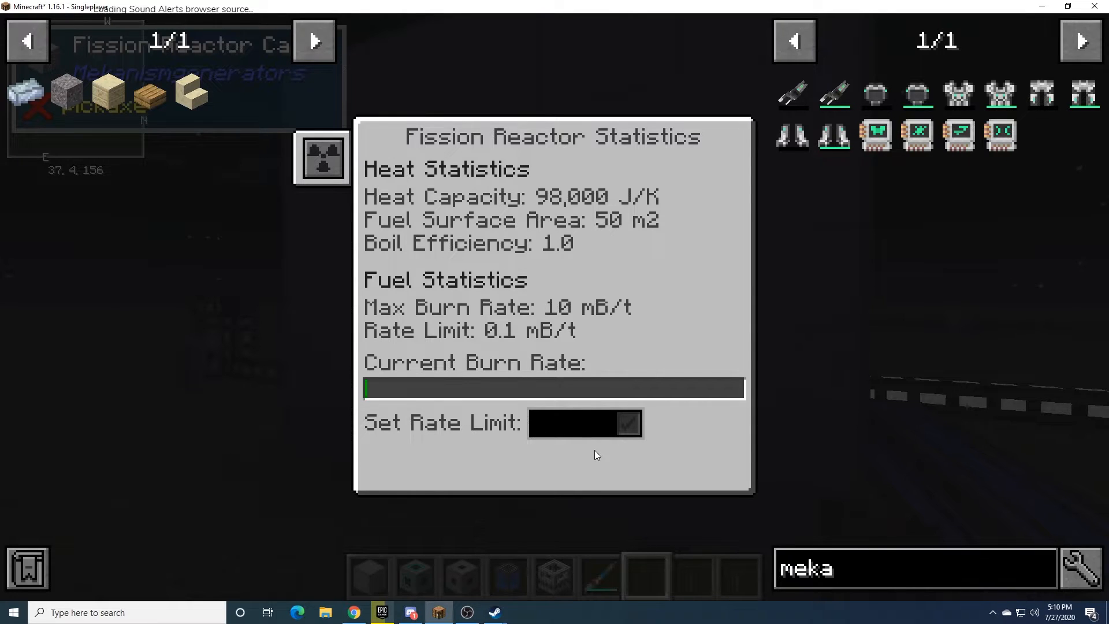
left_click(573, 422)
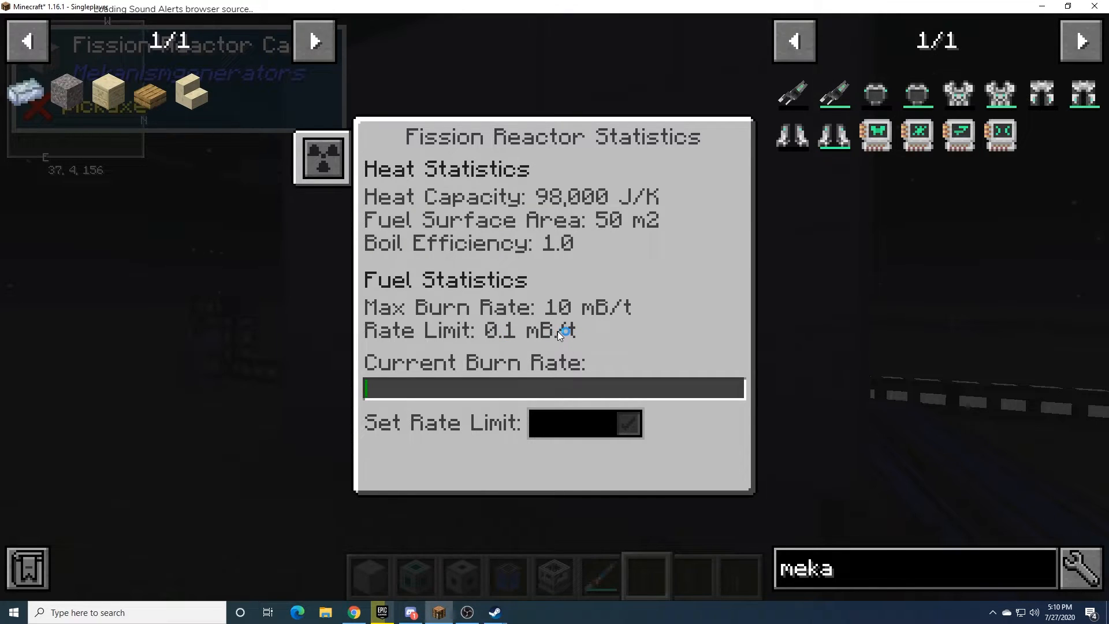
left_click(573, 422)
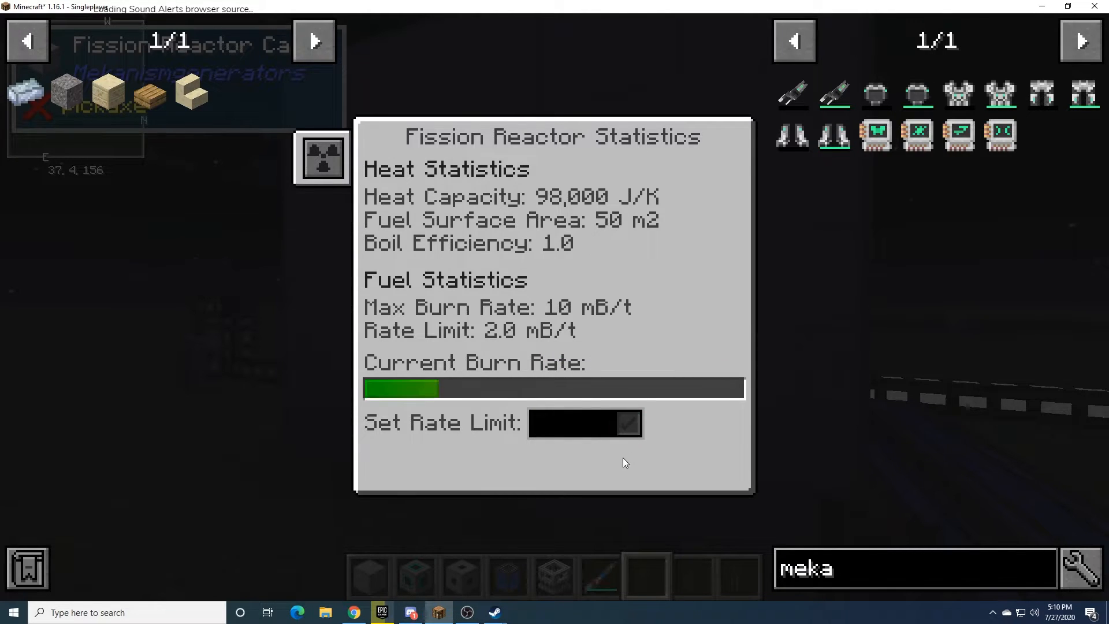
key("Escape")
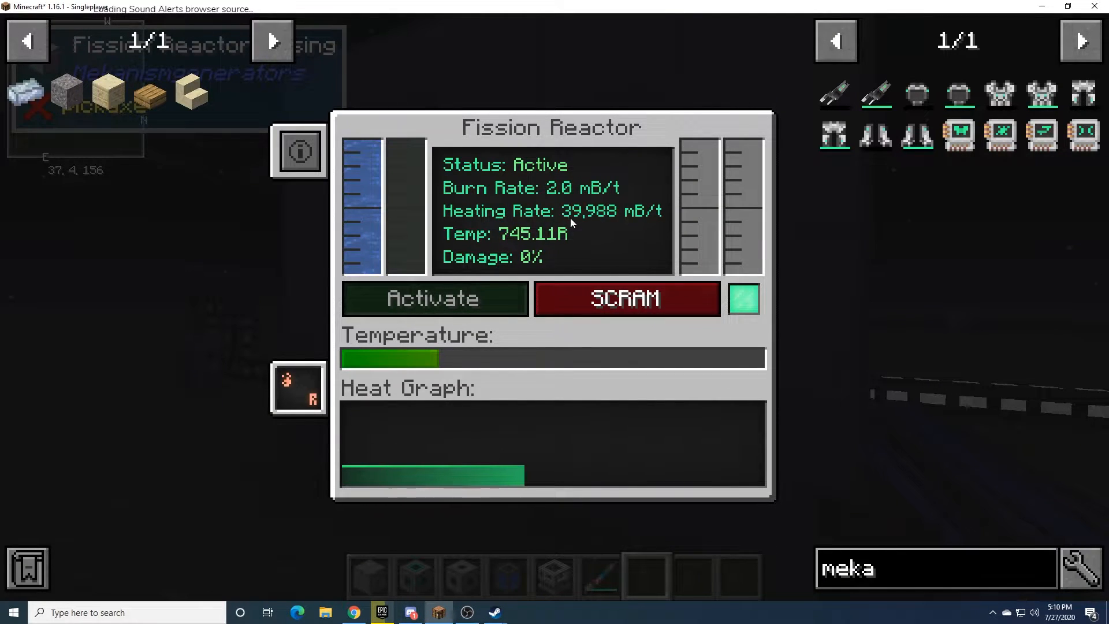
Close the reactor screen and walk over to the small casing-block reactor
key("Escape")
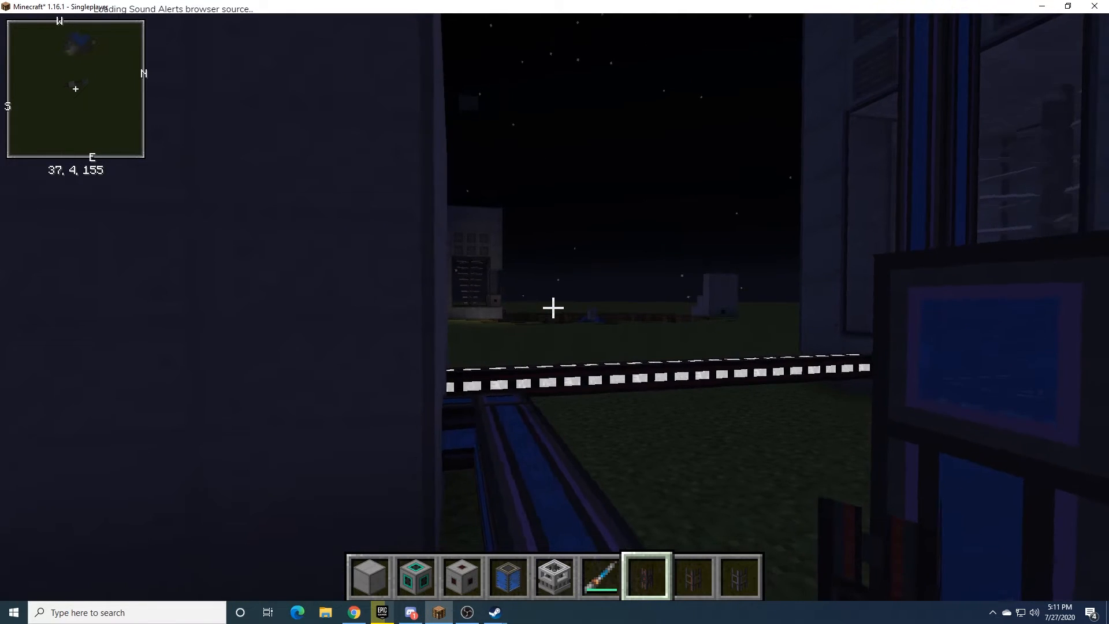
mouse_move(555, 307)
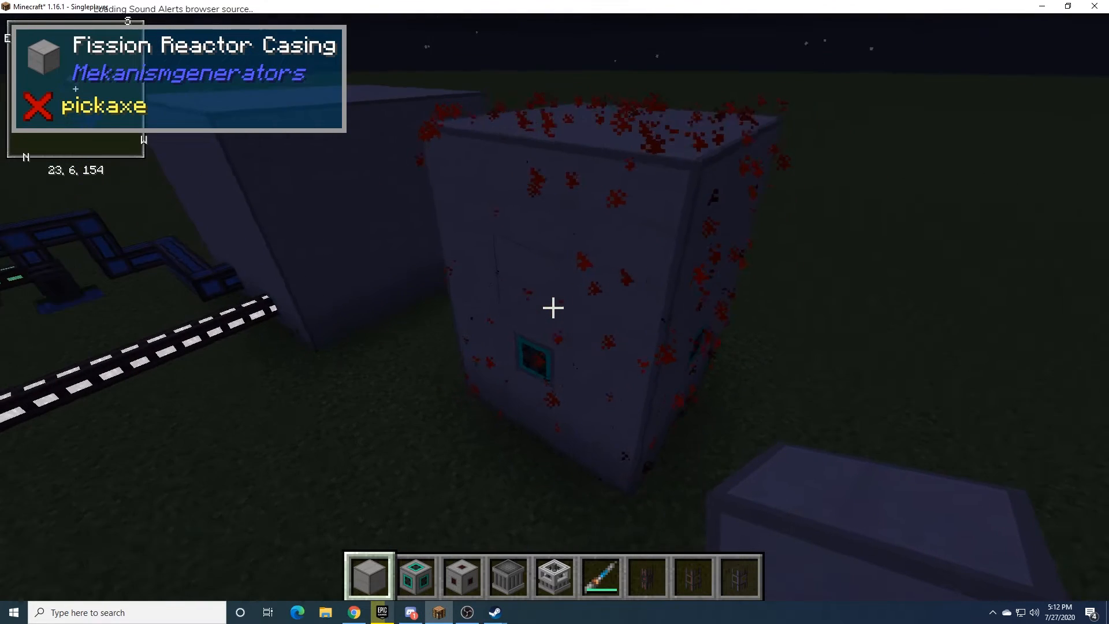
right_click(553, 306)
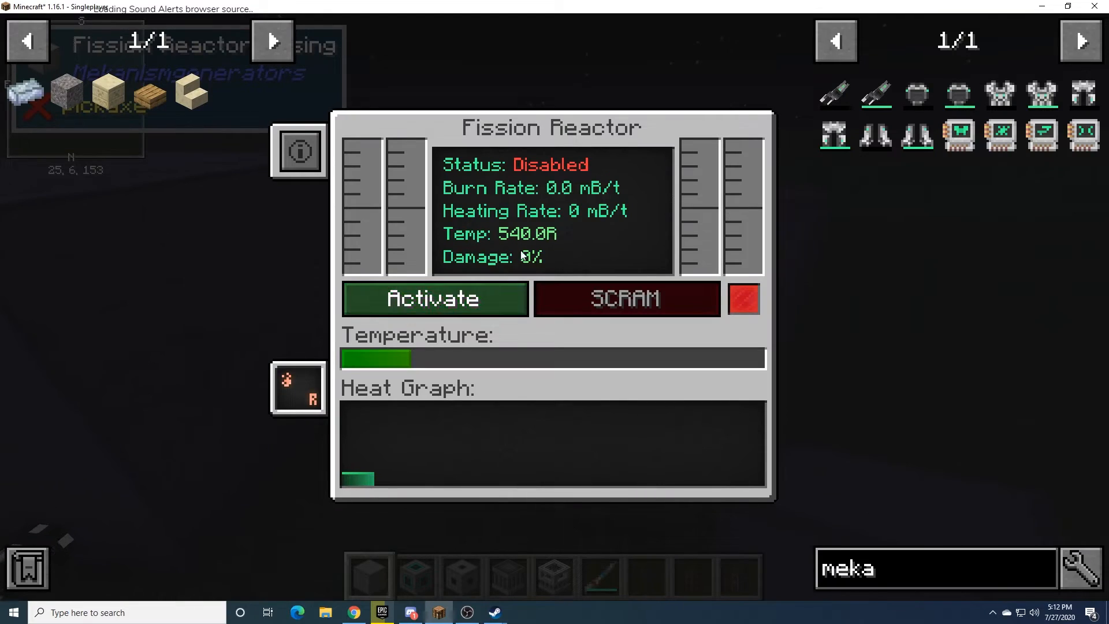
left_click(298, 151)
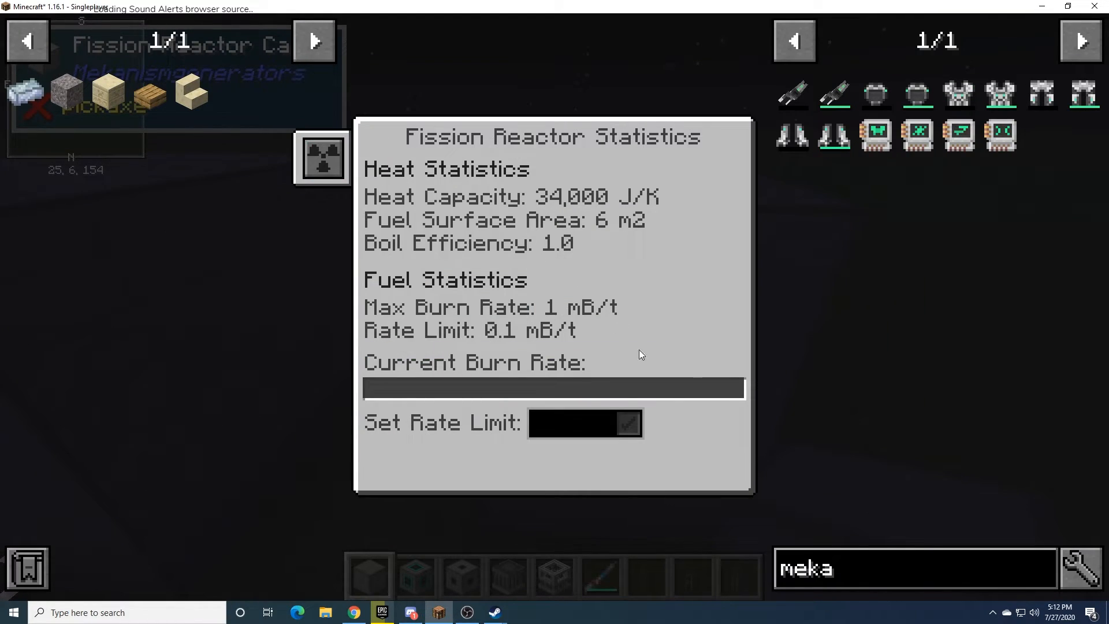
mouse_move(571, 309)
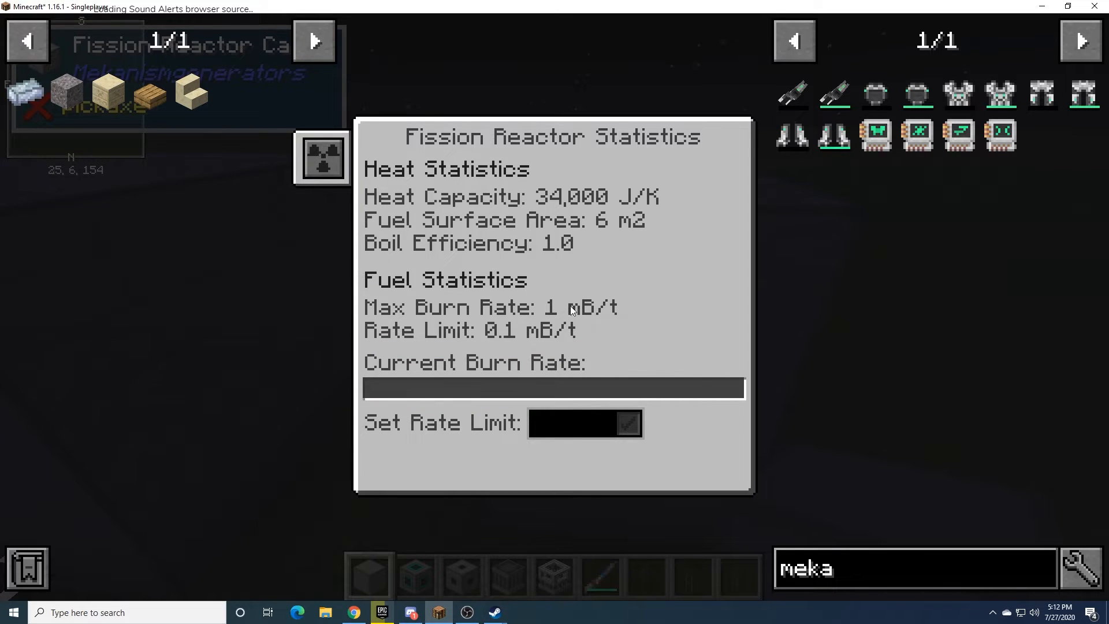
mouse_move(573, 331)
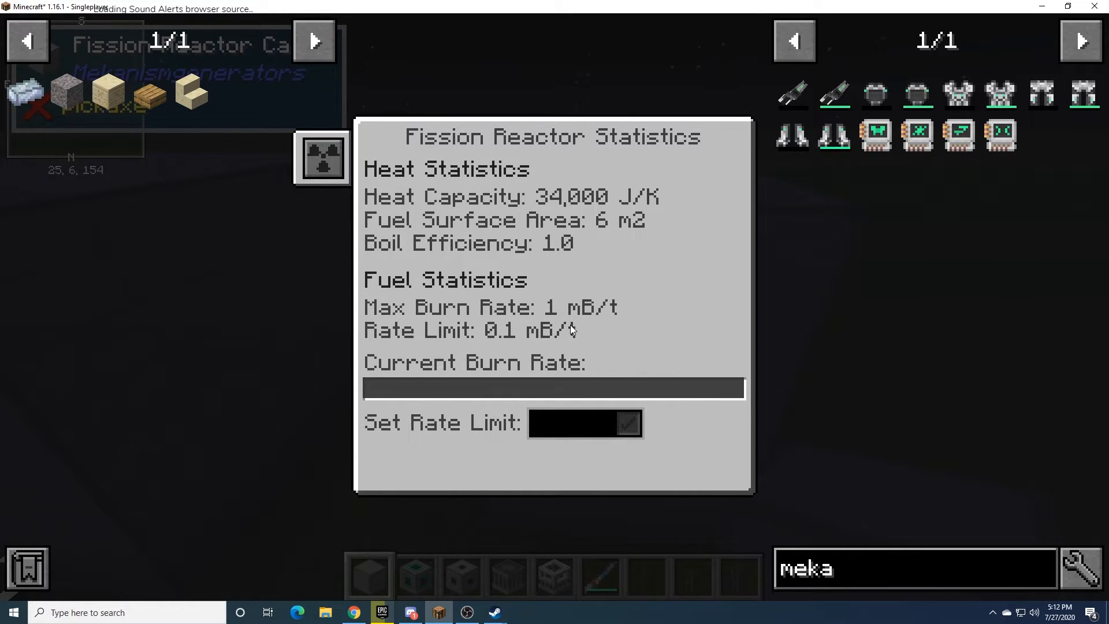
key("Escape")
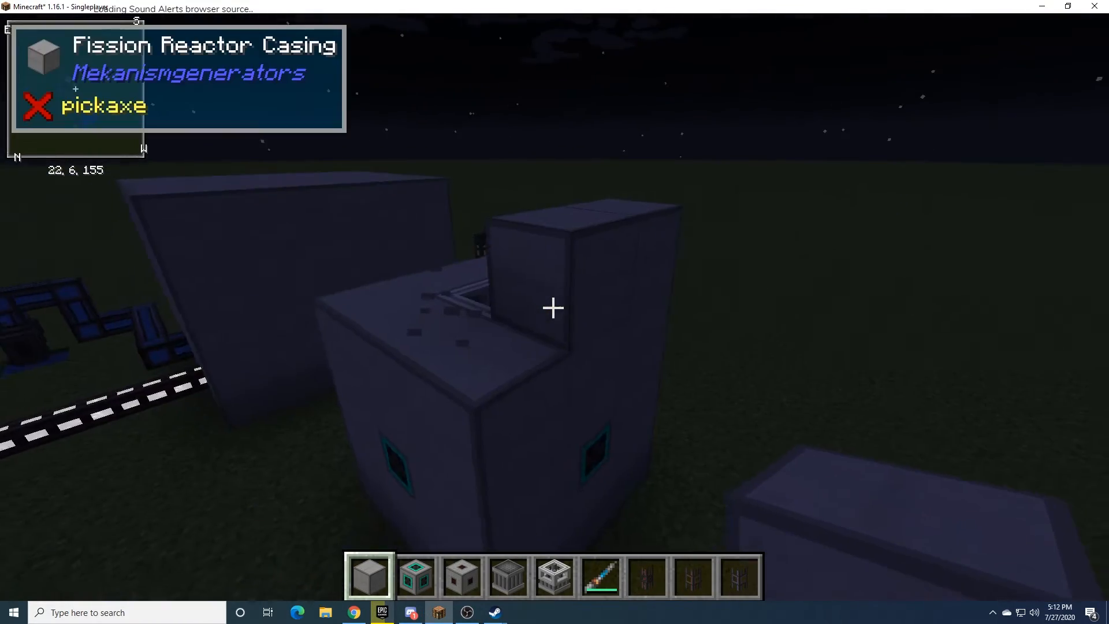
mouse_move(555, 308)
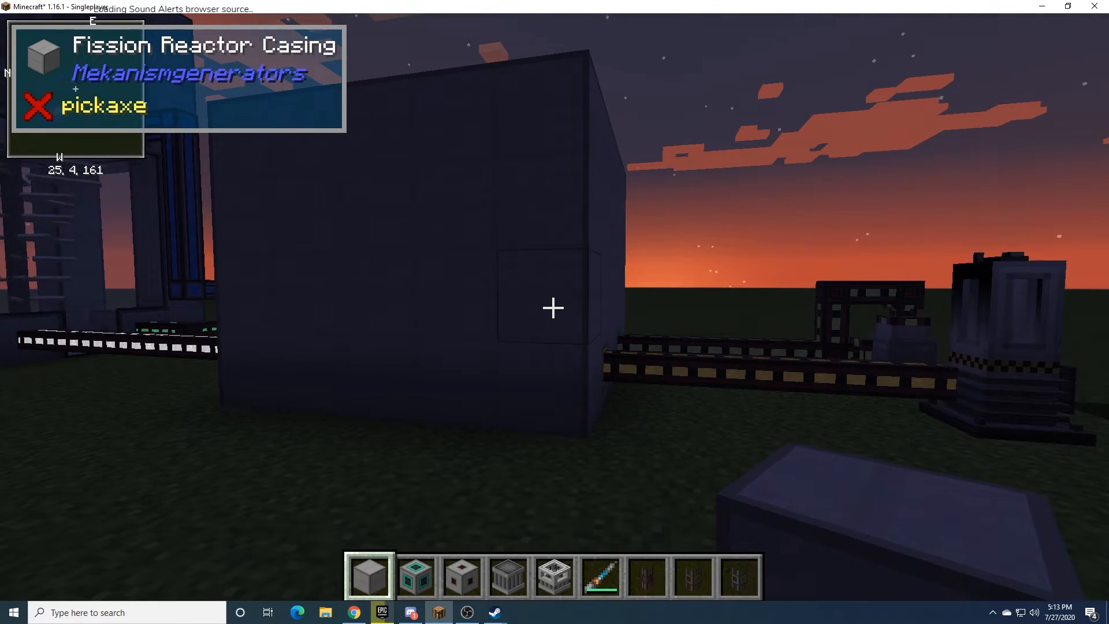
Walk around the small reactor cube back toward the main reactor's blue pipes
key("w")
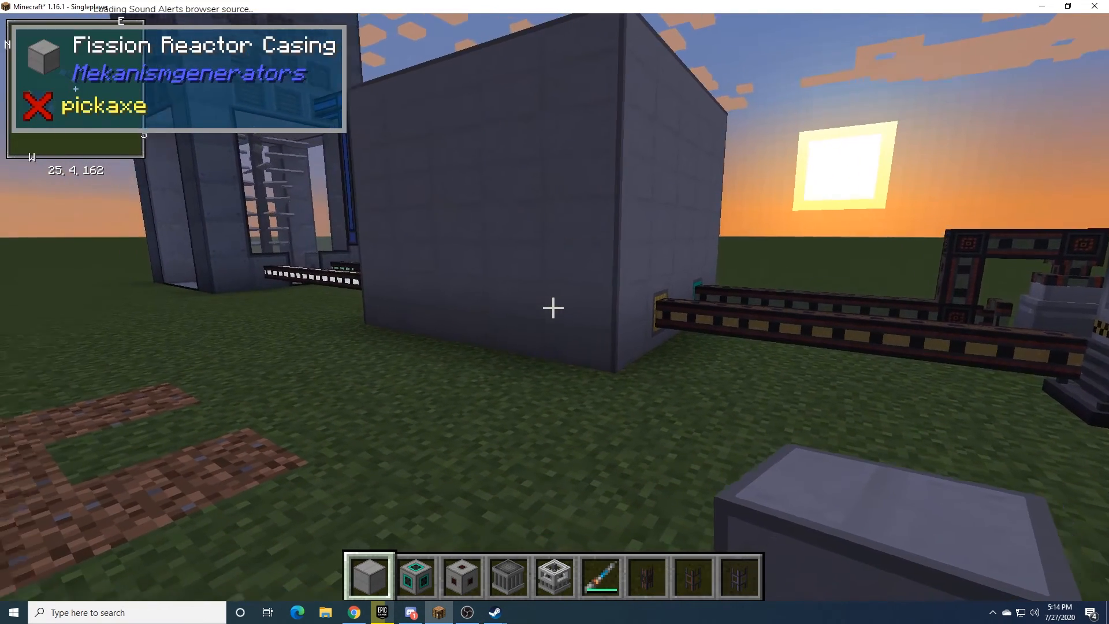
mouse_move(554, 307)
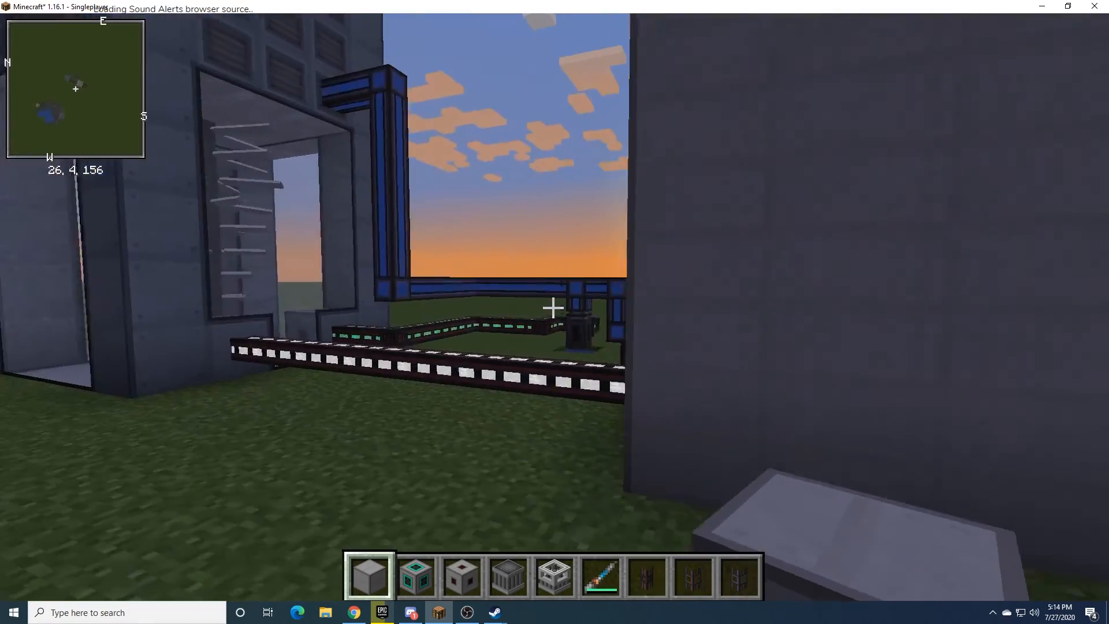